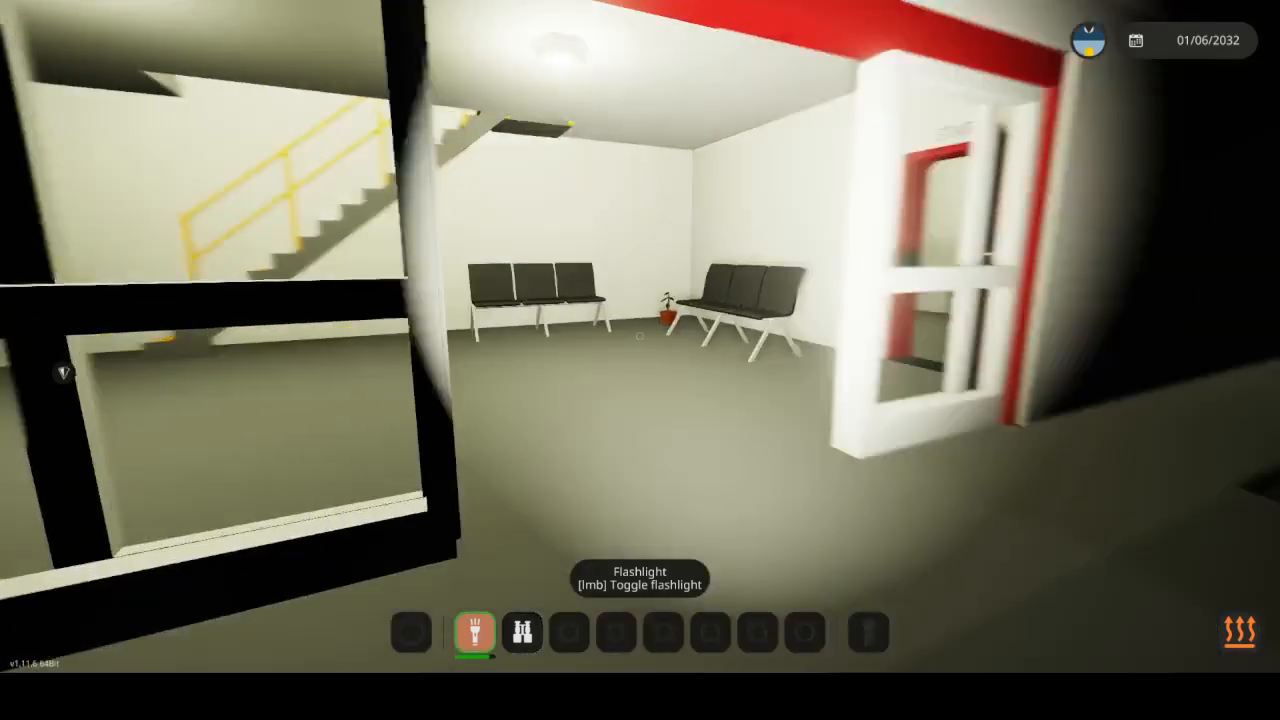
{"action": "mouse_move", "coordinate": [640, 360]}
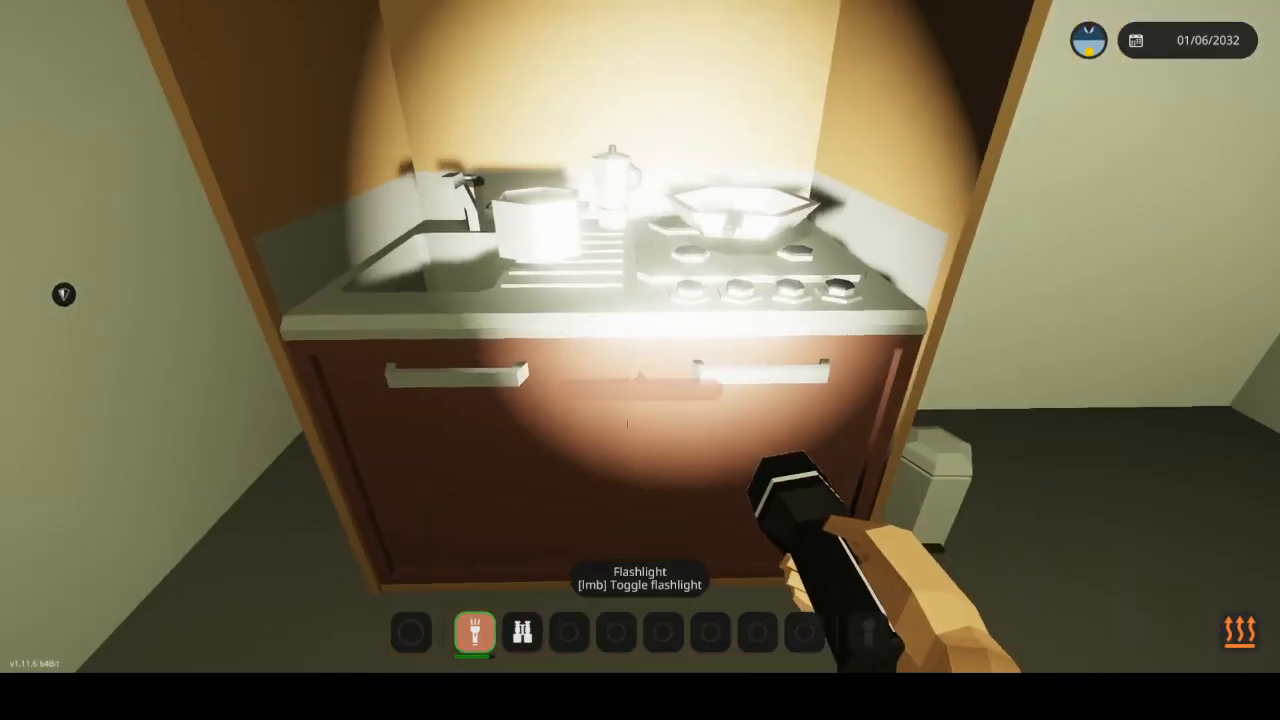
{"action": "mouse_move", "coordinate": [640, 360]}
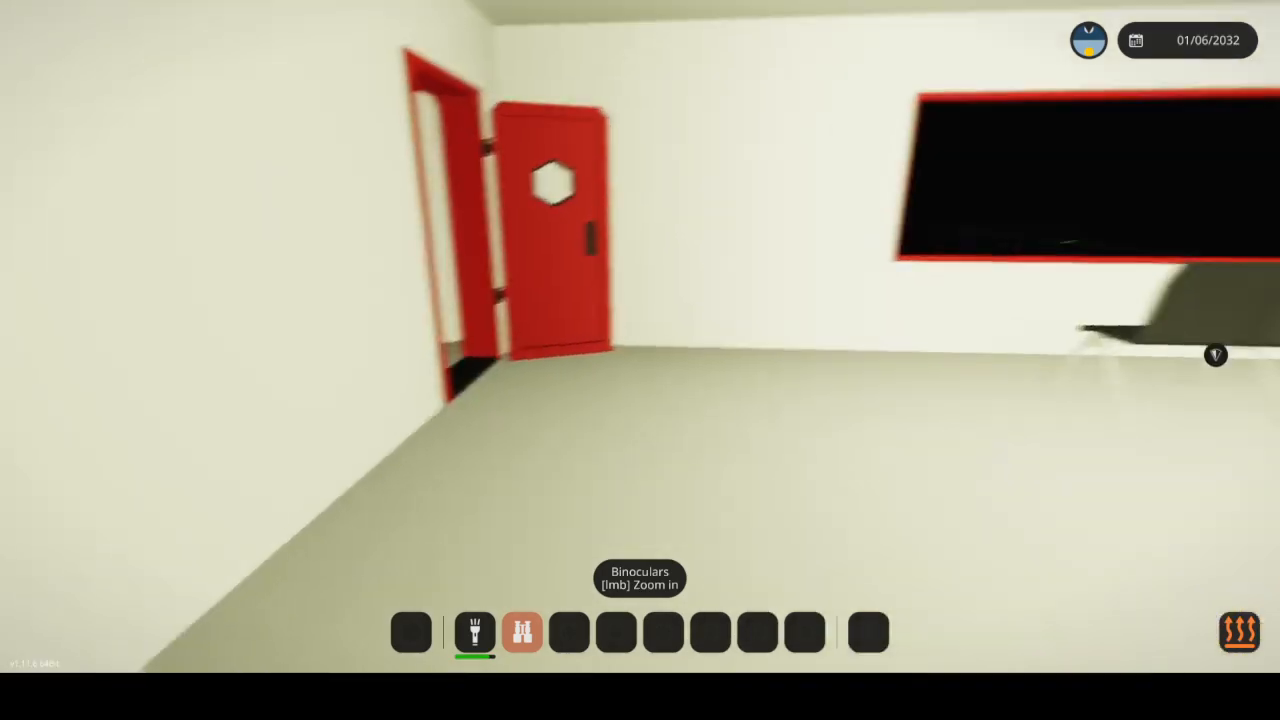
{"action": "mouse_move", "coordinate": [640, 360]}
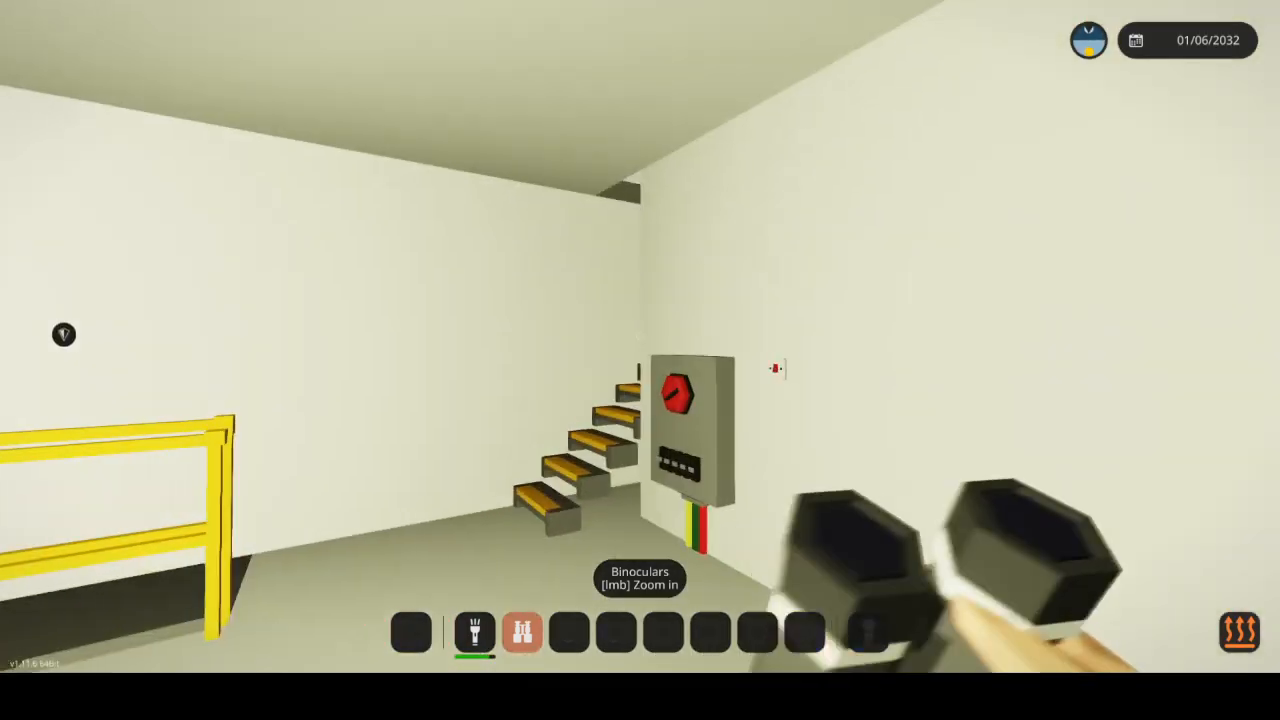
{"action": "mouse_move", "coordinate": [640, 360]}
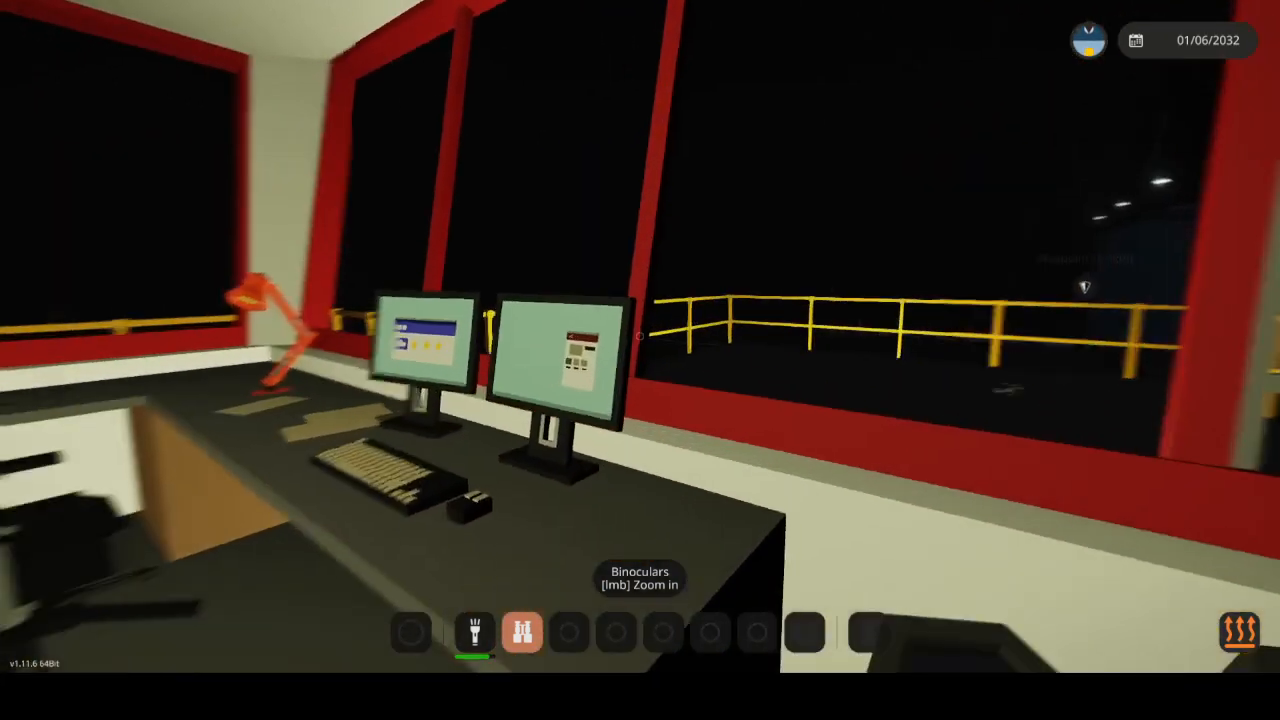
{"action": "mouse_move", "coordinate": [640, 360]}
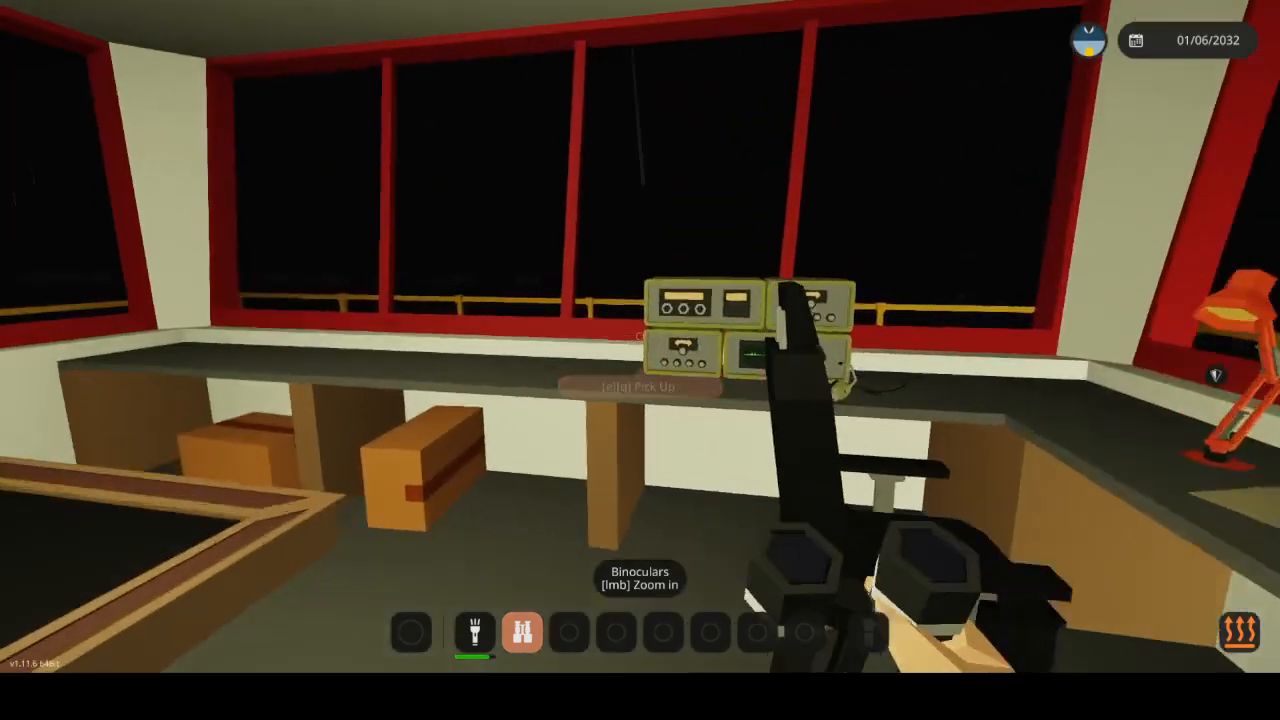
{"action": "mouse_move", "coordinate": [640, 360]}
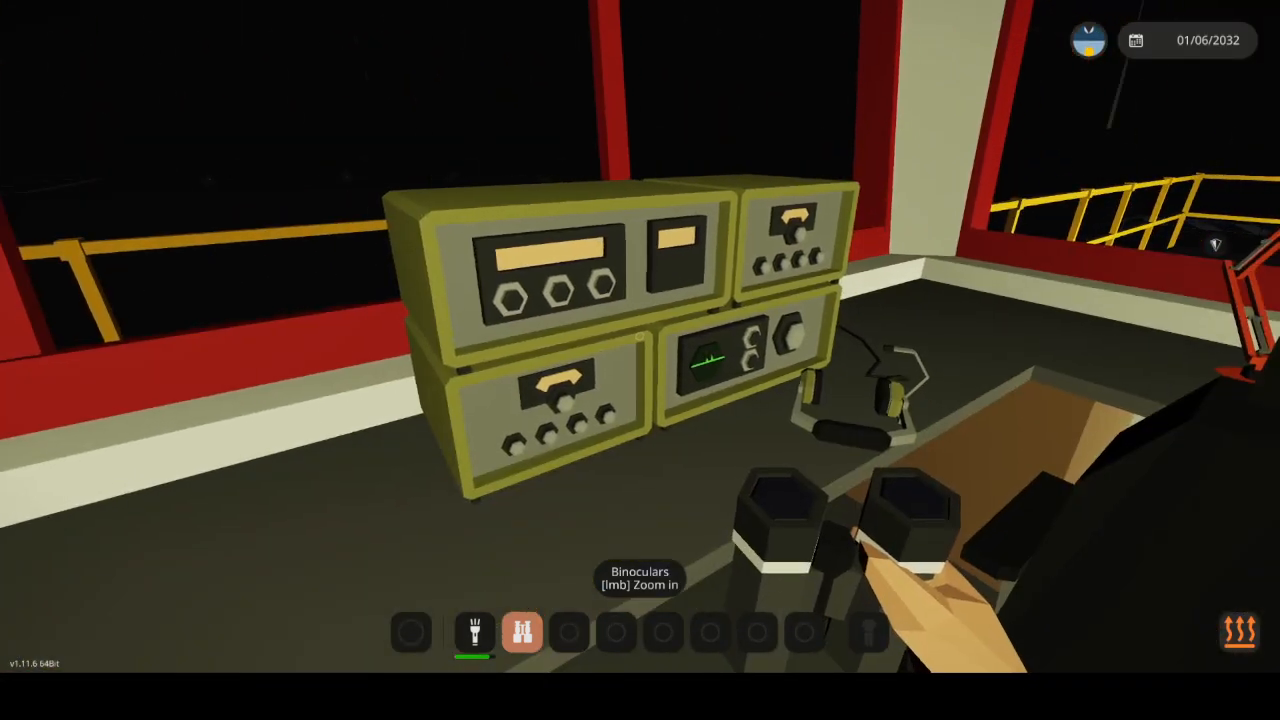
{"action": "mouse_move", "coordinate": [640, 360]}
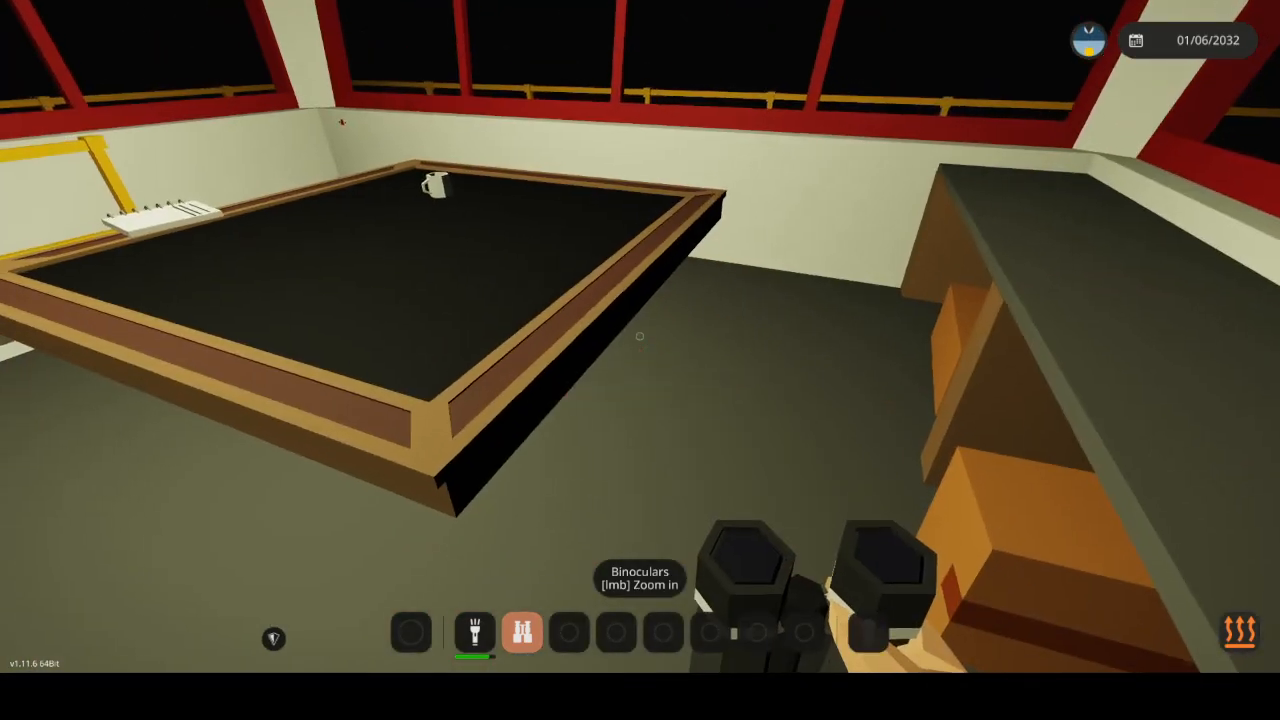
{"action": "mouse_move", "coordinate": [640, 360]}
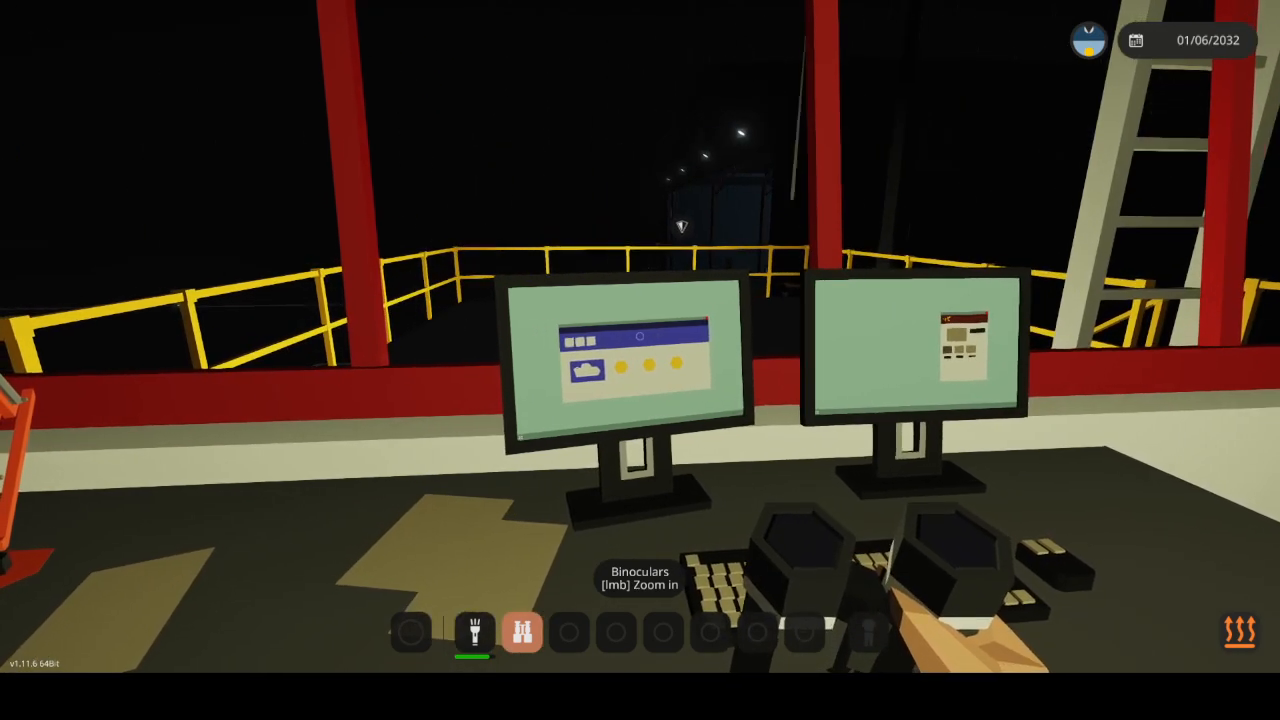
{"action": "mouse_move", "coordinate": [640, 360]}
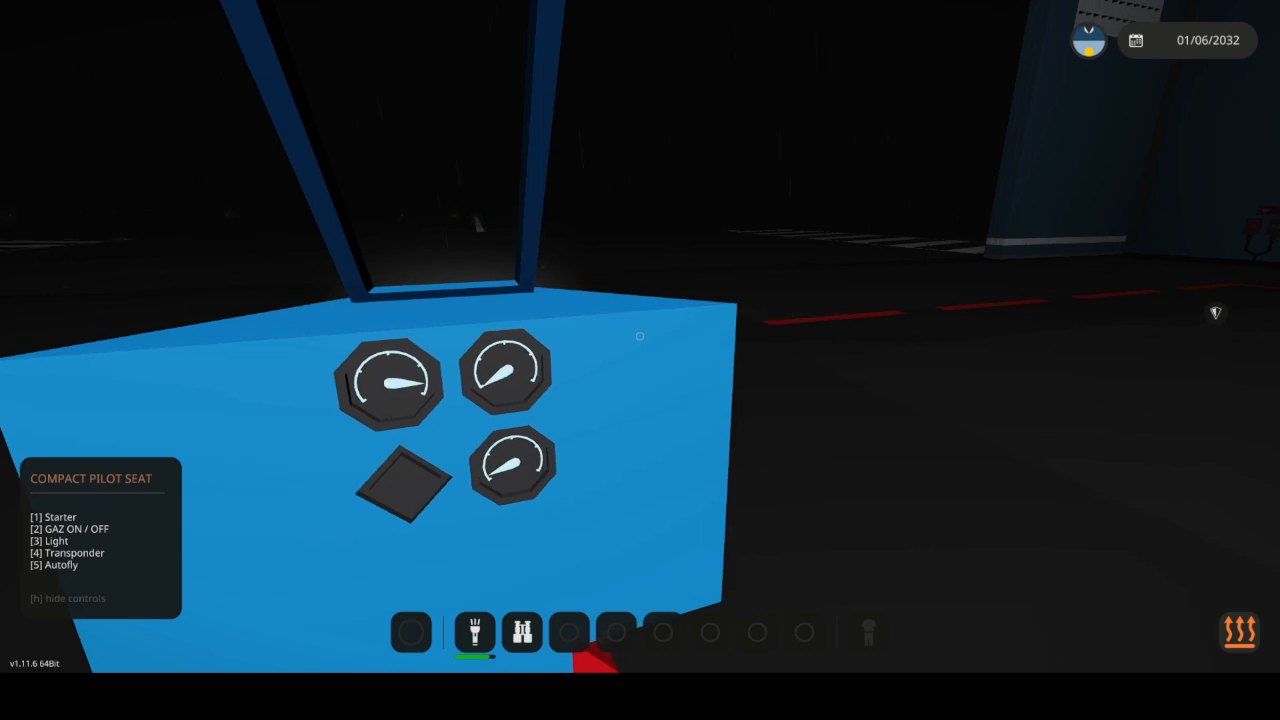
{"action": "mouse_move", "coordinate": [640, 360]}
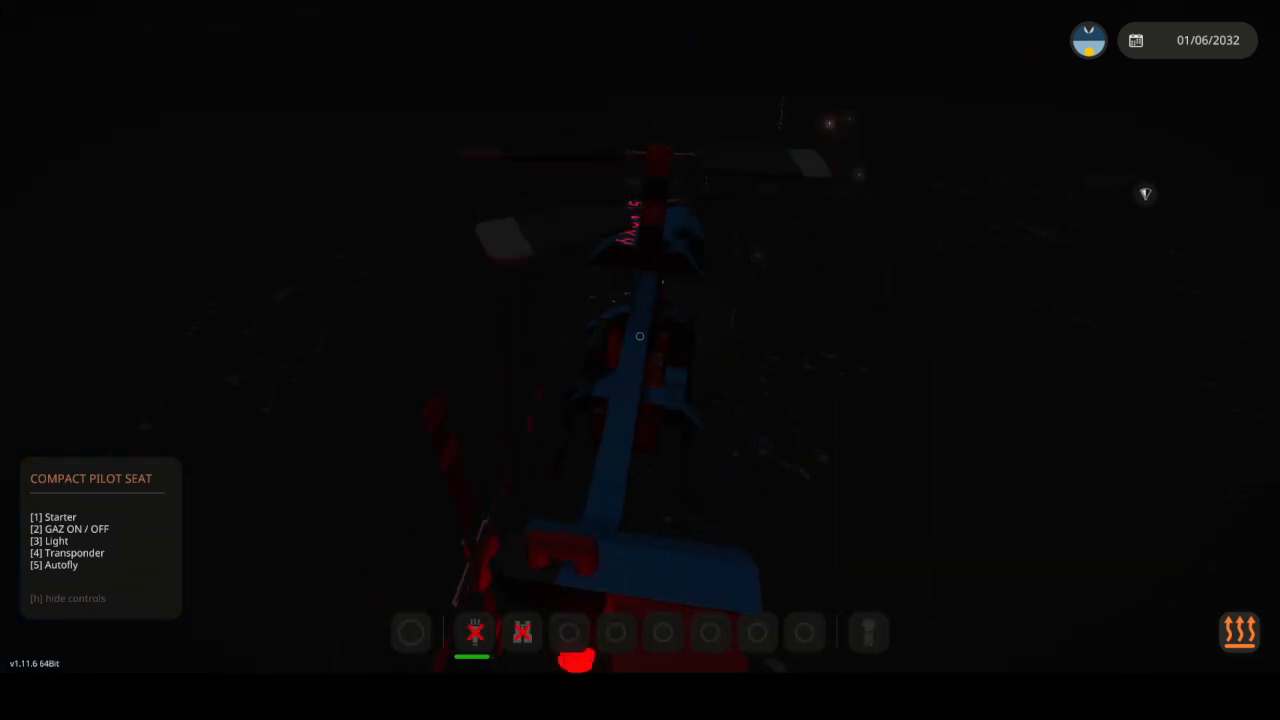
{"action": "mouse_move", "coordinate": [640, 336]}
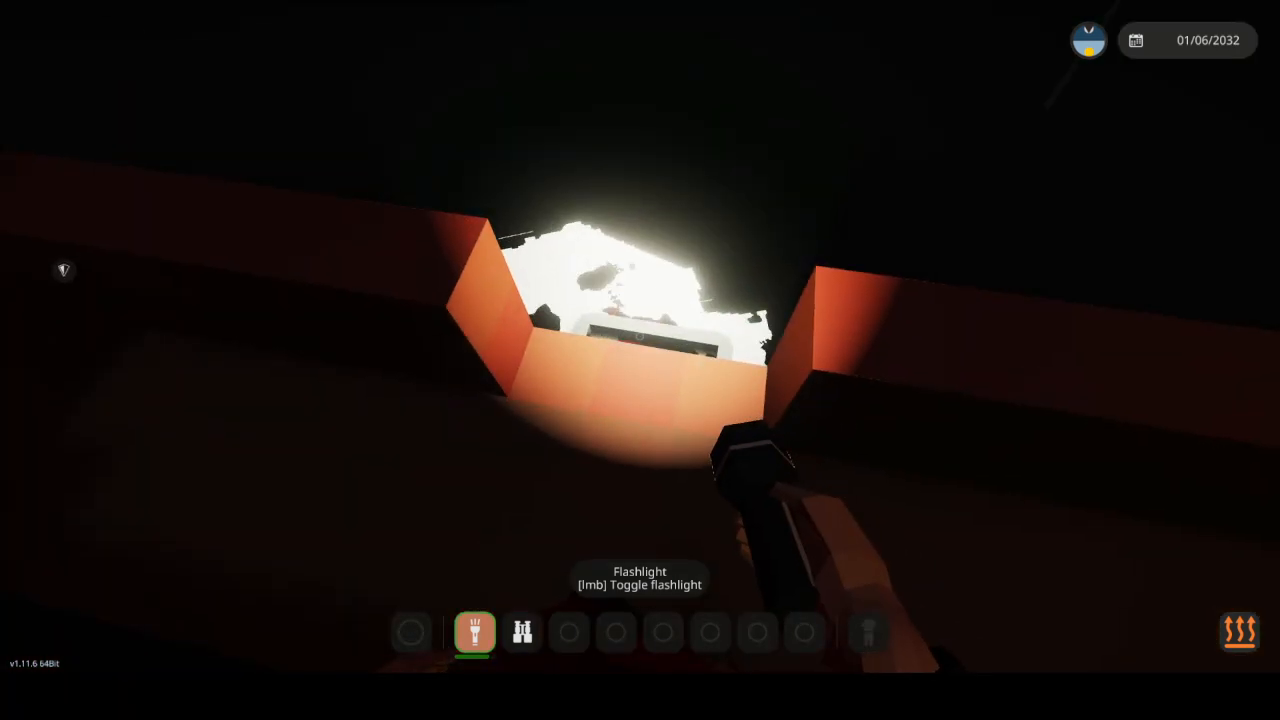
{"action": "mouse_move", "coordinate": [640, 360]}
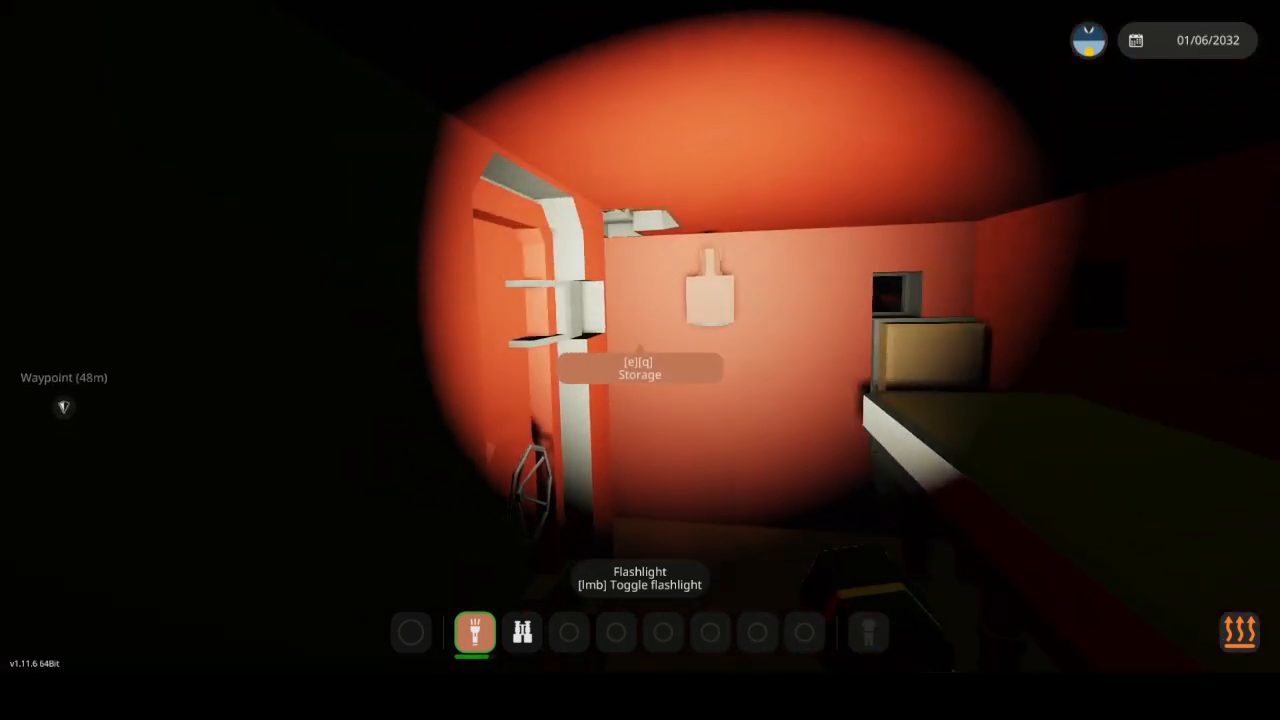
{"action": "mouse_move", "coordinate": [640, 360]}
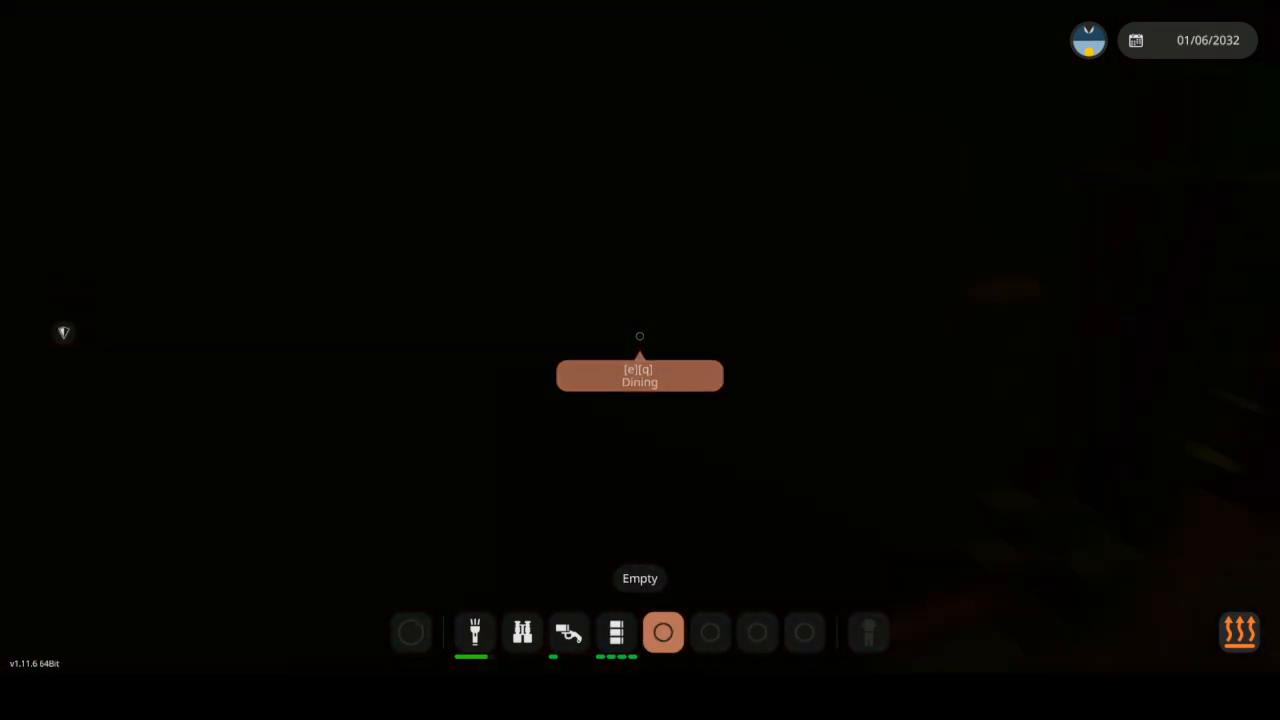
Equip the flare gun, cross the rainy deck, and descend the stairs into the hull
{"action": "left_click", "coordinate": [521, 632]}
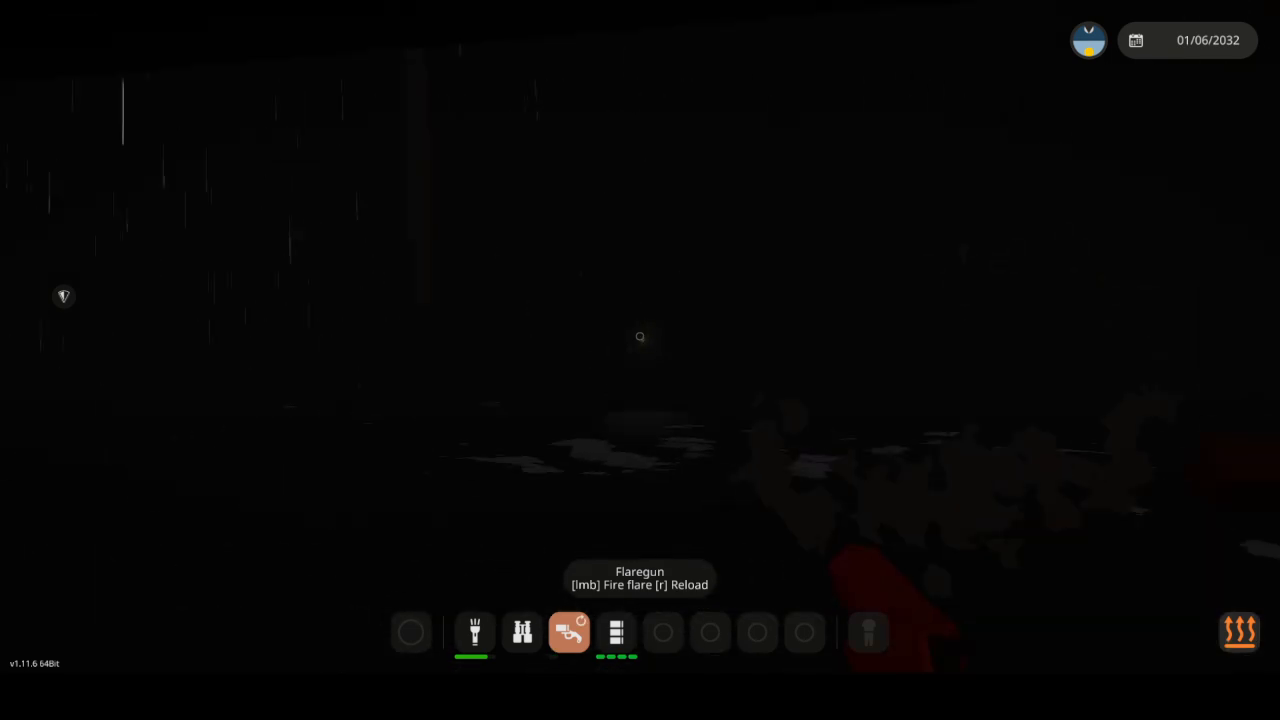
{"action": "left_click", "coordinate": [640, 337]}
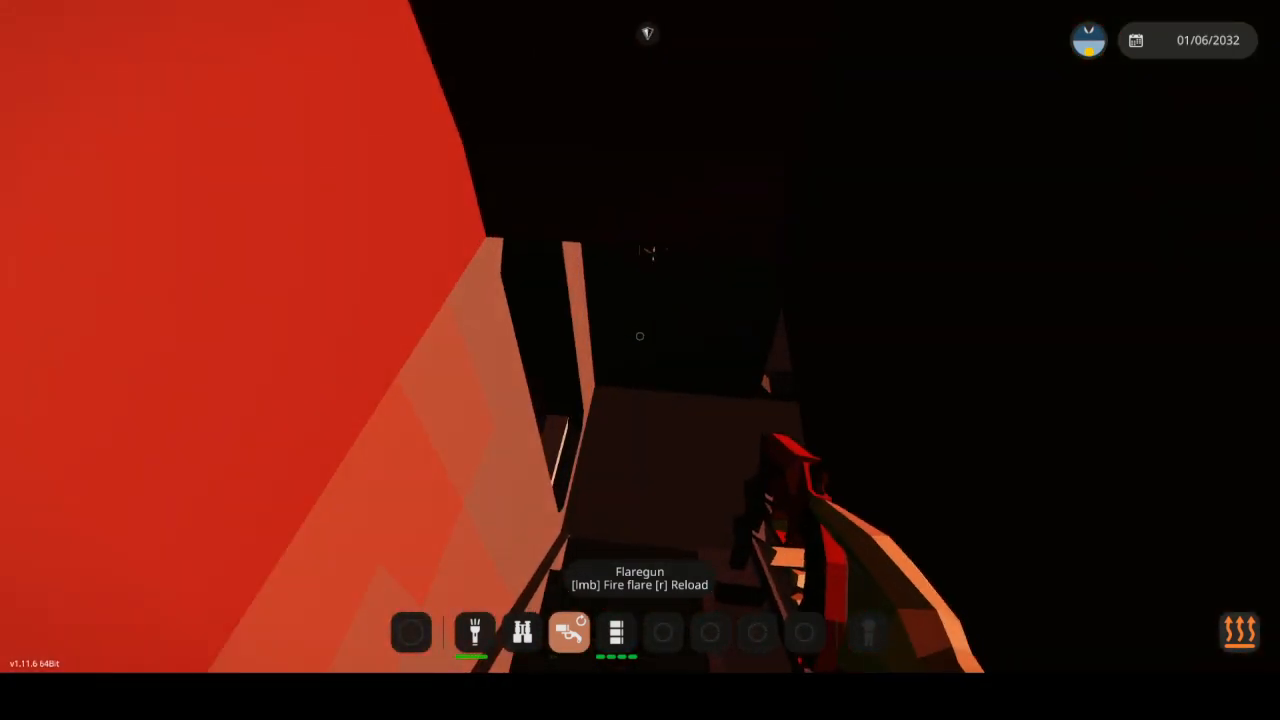
{"action": "mouse_move", "coordinate": [640, 360]}
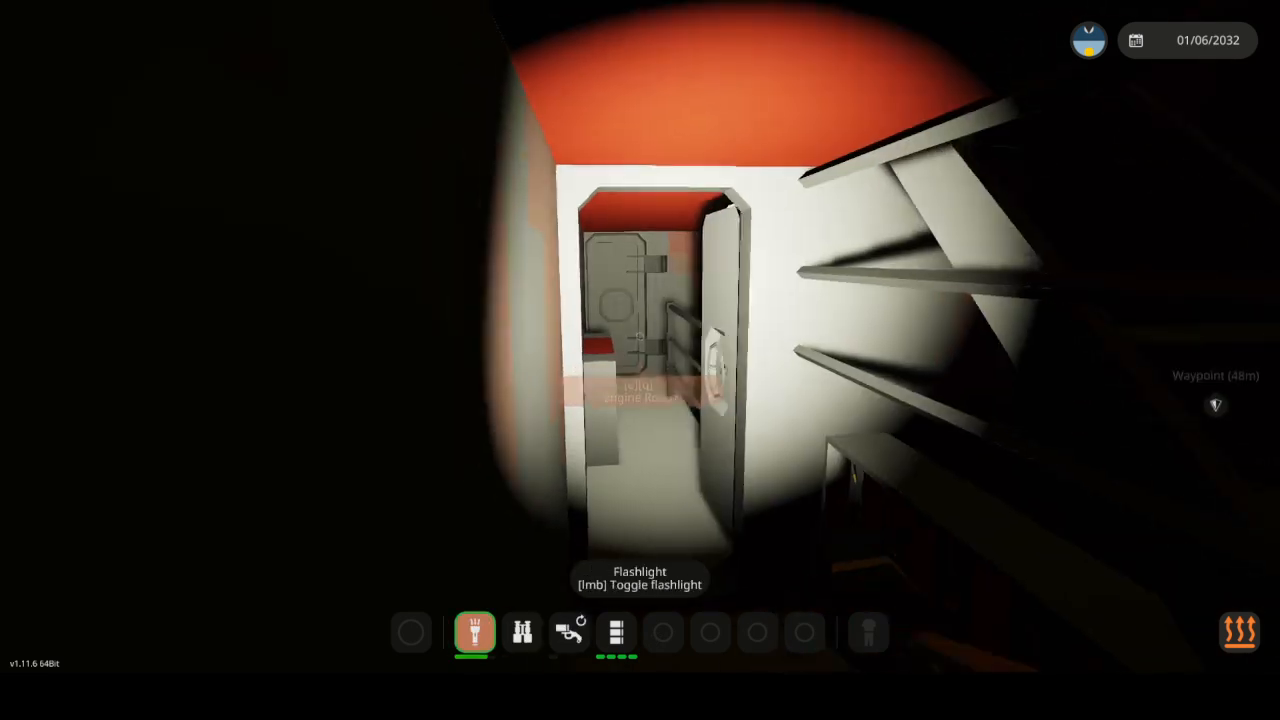
{"action": "mouse_move", "coordinate": [640, 360]}
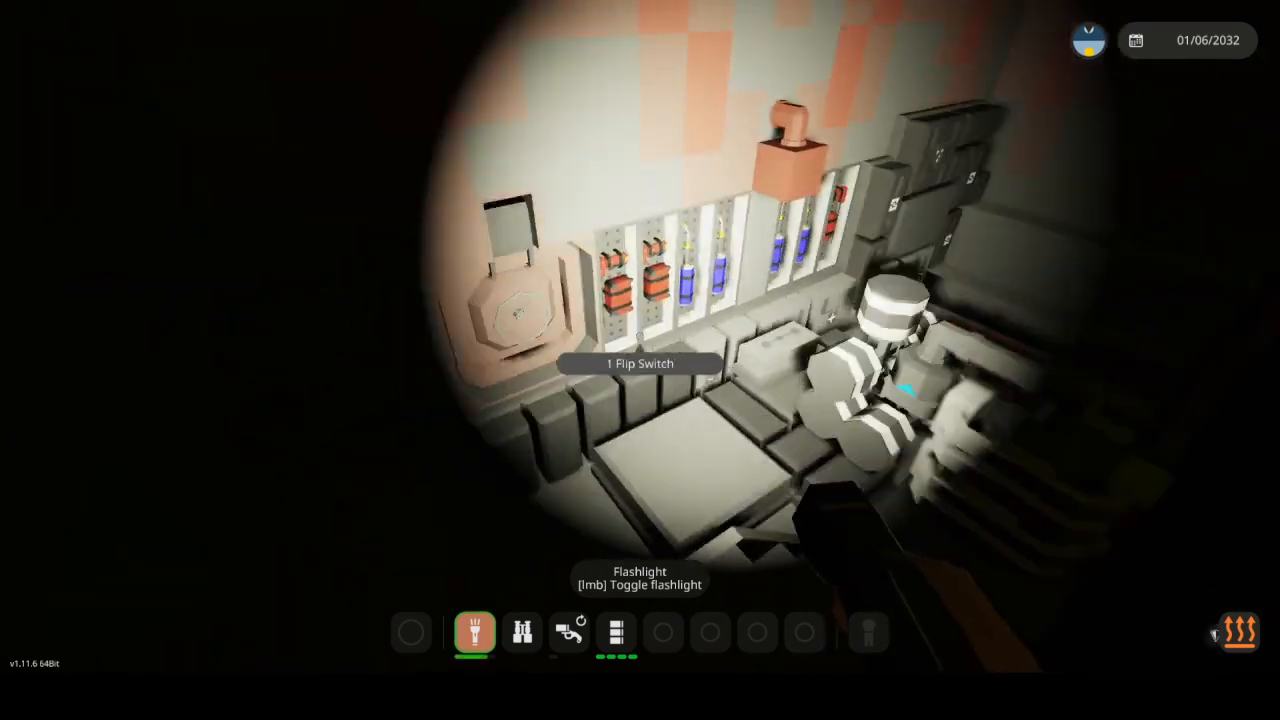
{"action": "mouse_move", "coordinate": [640, 360]}
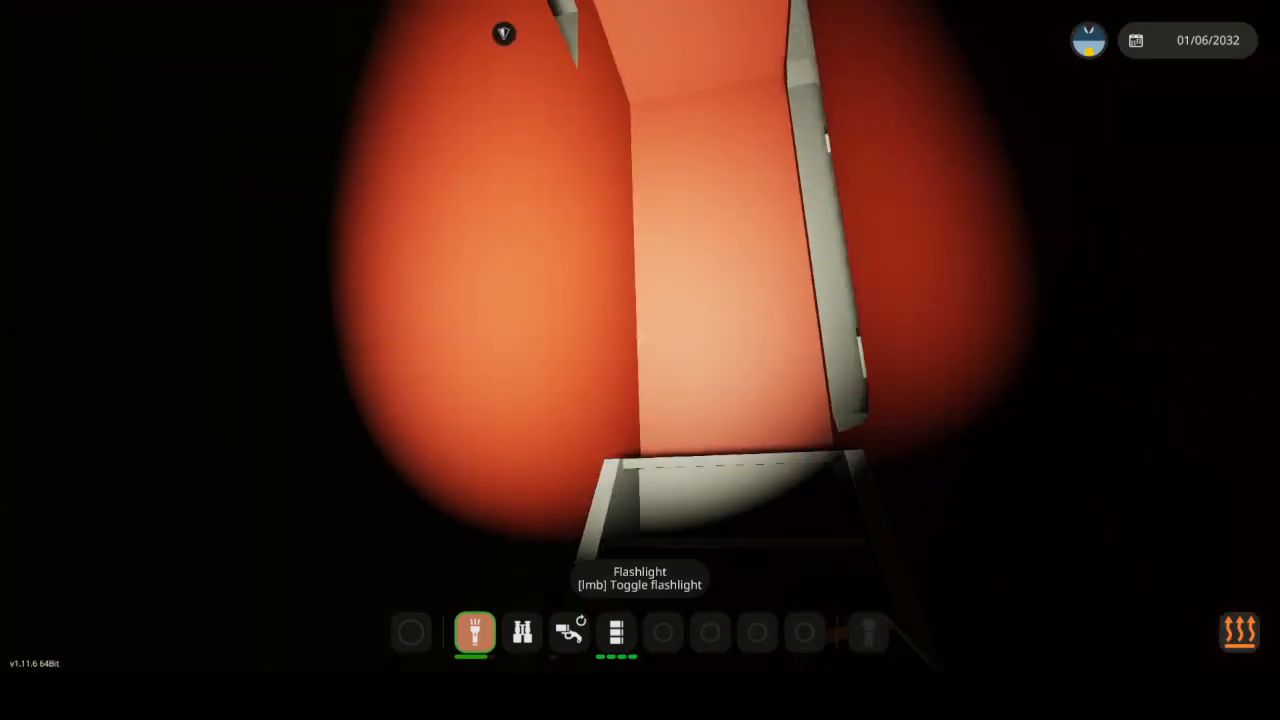
Climb the ladder with the flashlight on toward the upper-deck railings
{"action": "left_click", "coordinate": [569, 631]}
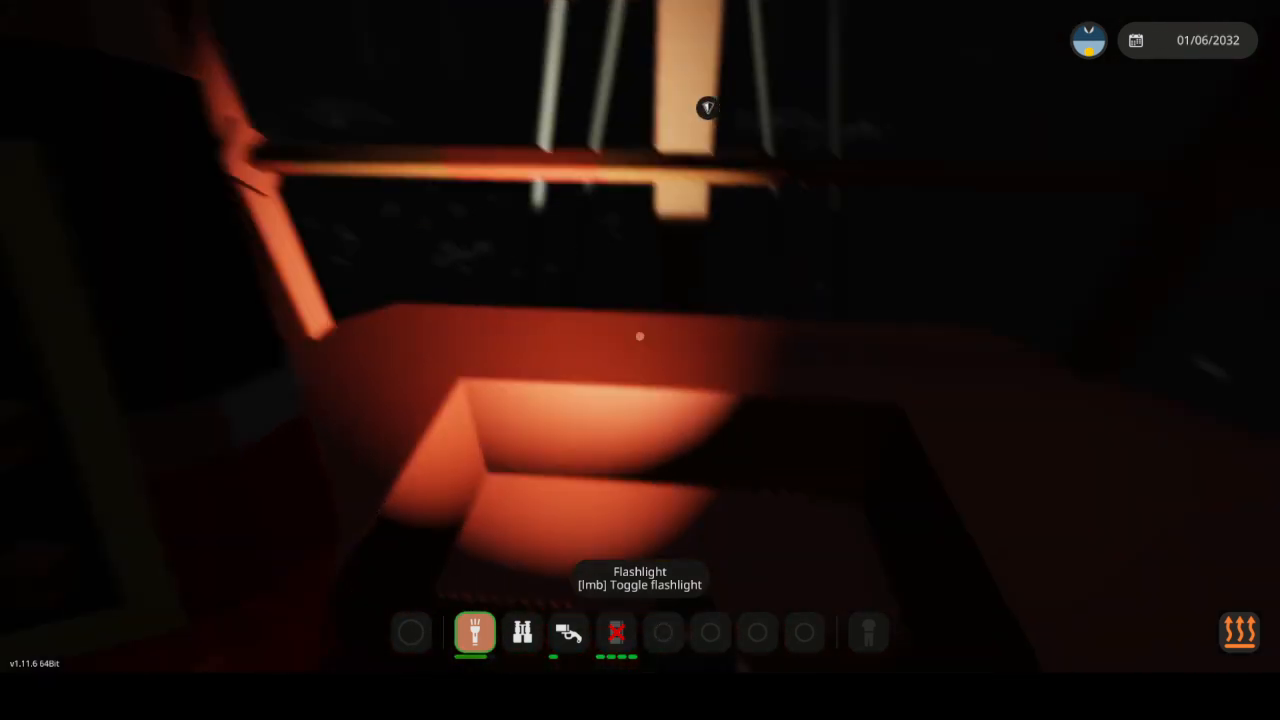
{"action": "mouse_move", "coordinate": [640, 336]}
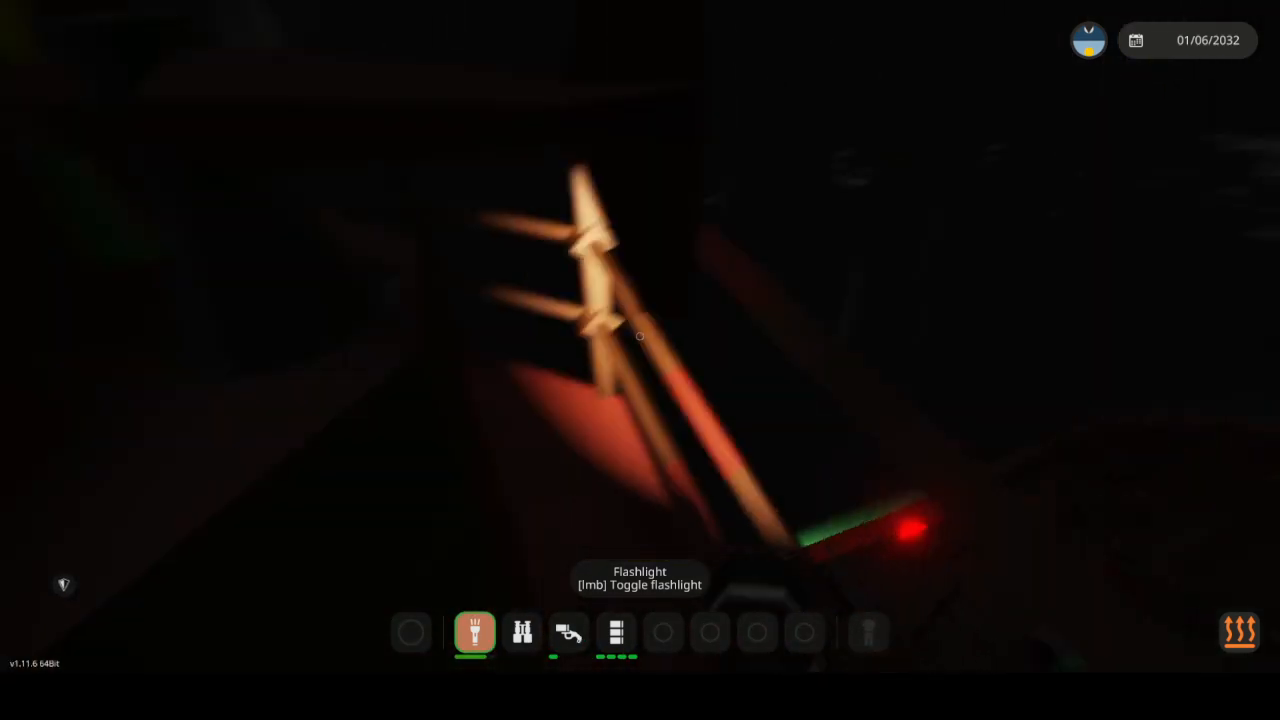
{"action": "mouse_move", "coordinate": [640, 336]}
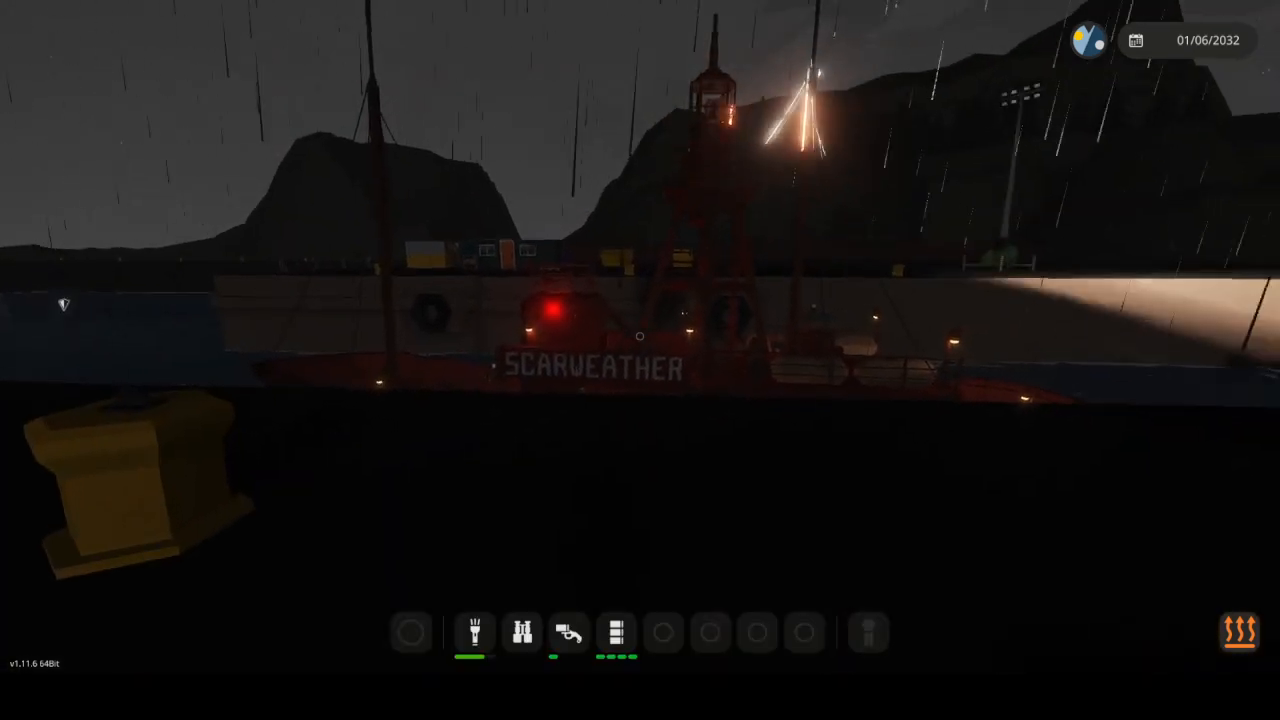
Dock the Scarweather at the quay and open the pause menu's audio settings
{"action": "key", "text": "Escape"}
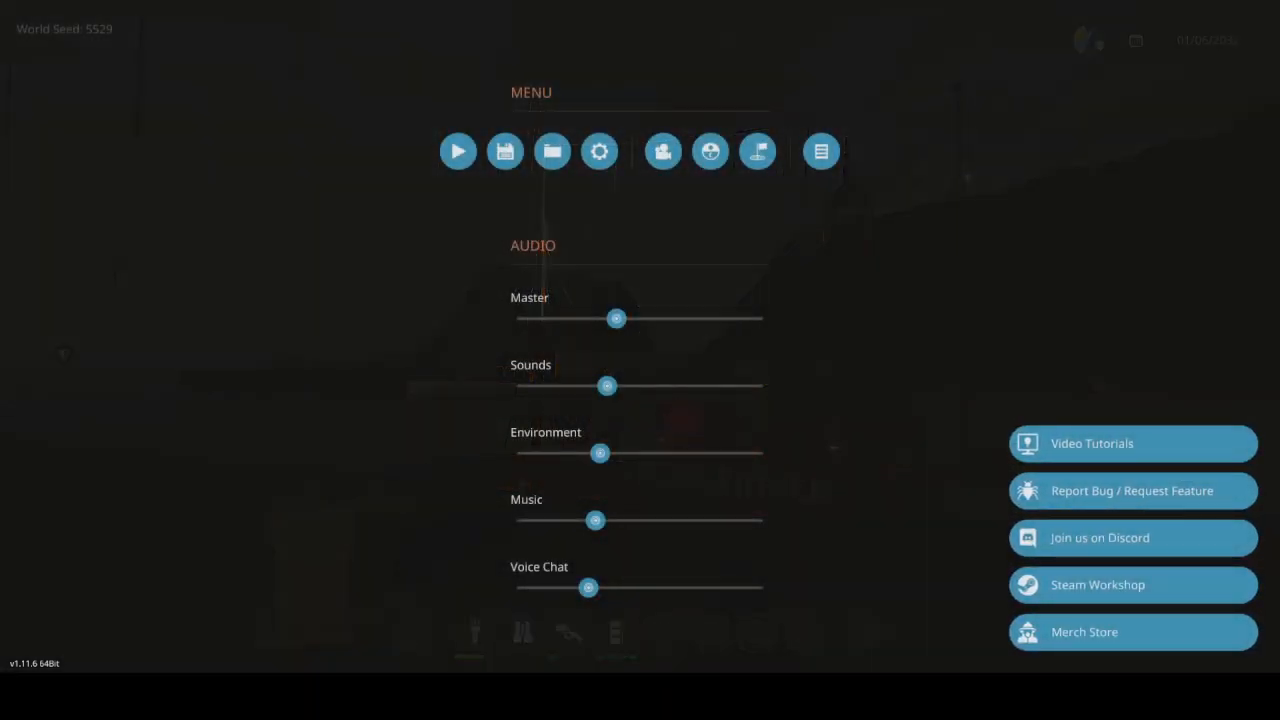